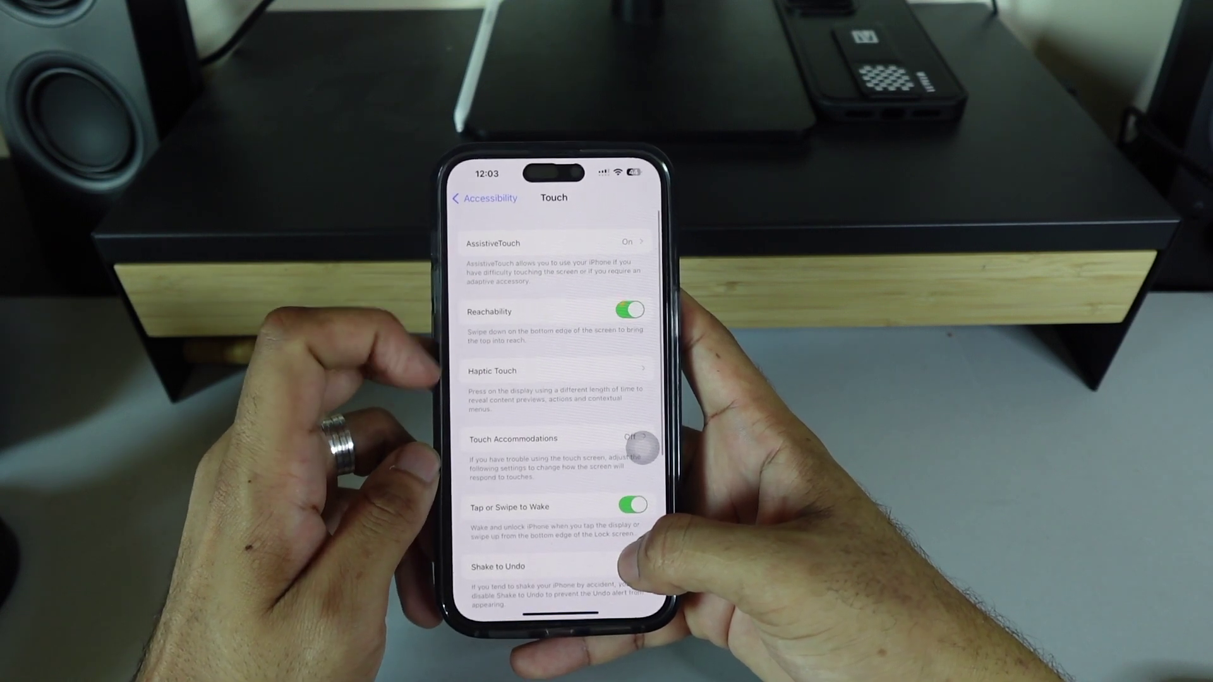
scroll("up", 3)
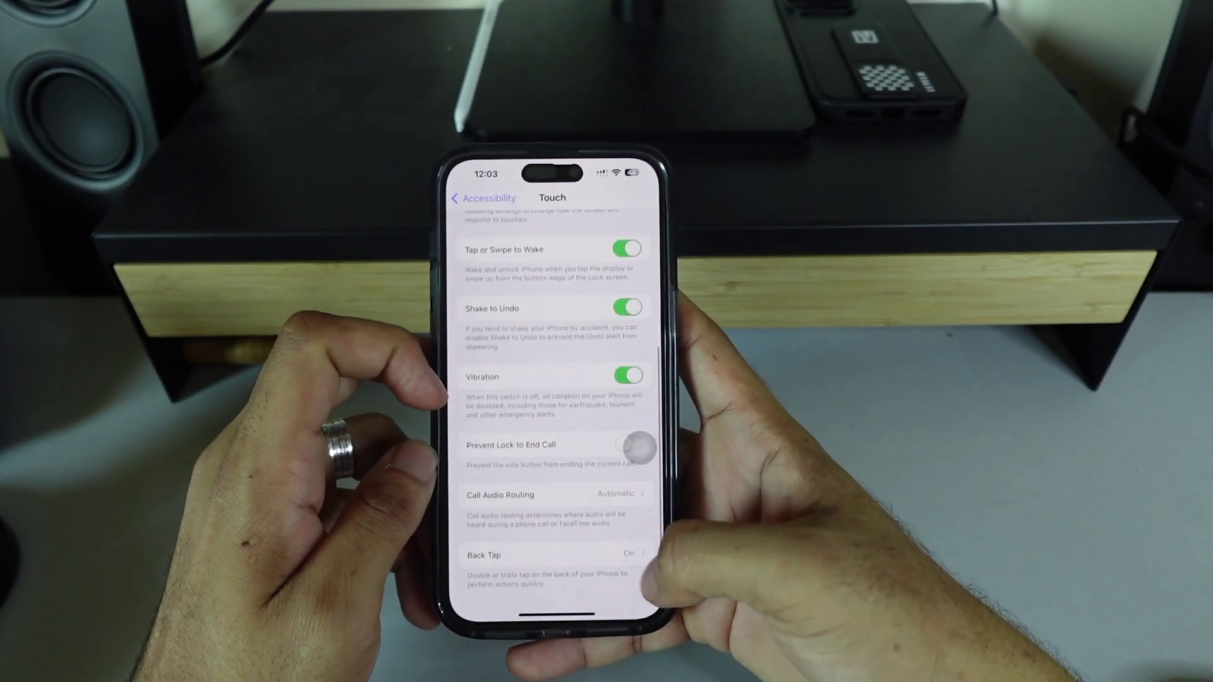